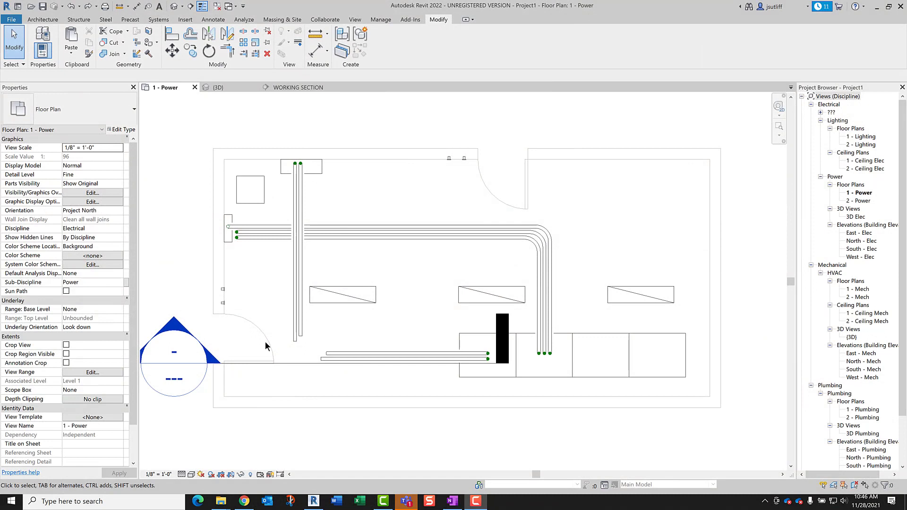
pyautogui.moveTo(301, 350)
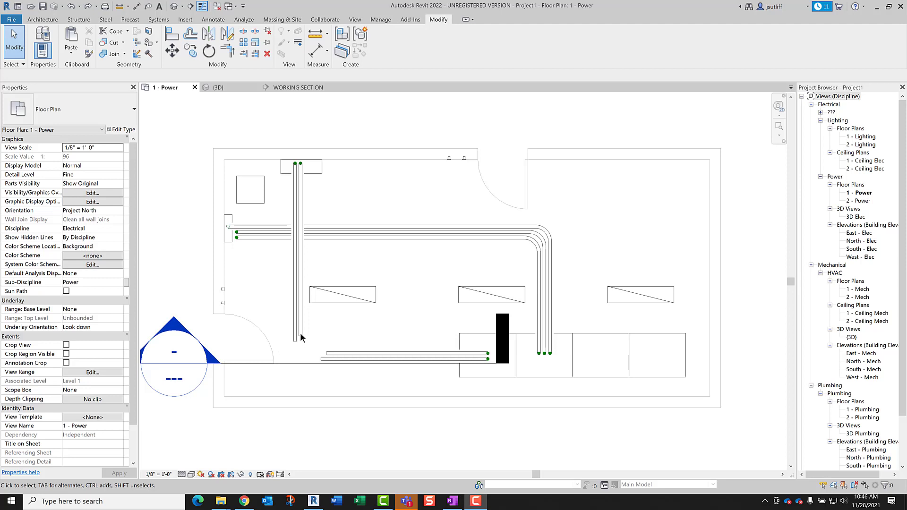
pyautogui.moveTo(312, 348)
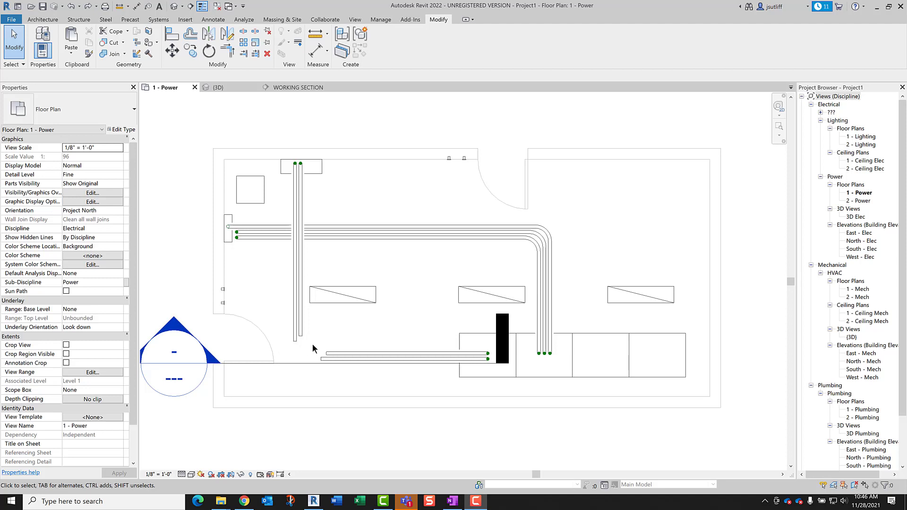
pyautogui.moveTo(340, 347)
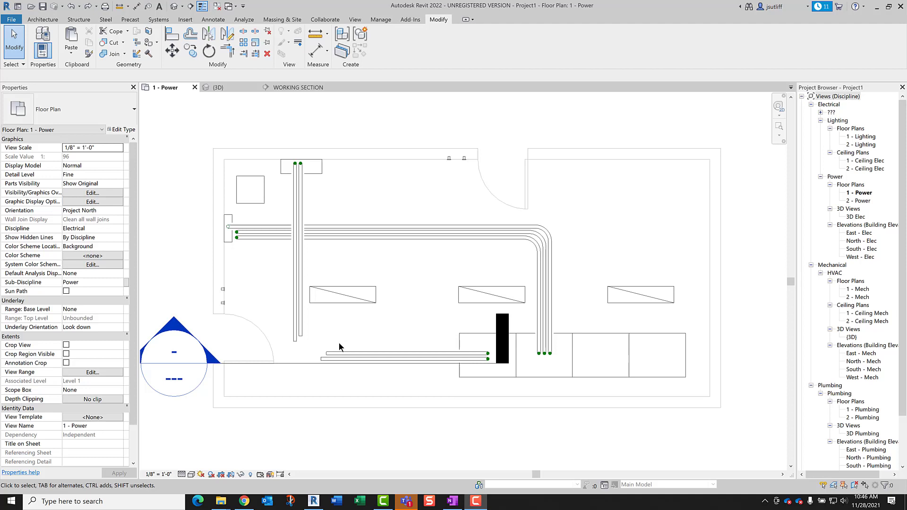
# Connect the left vertical conduit to the lower horizontal pair by changing its end elevation, then view it in 3D.
pyautogui.click(396, 353)
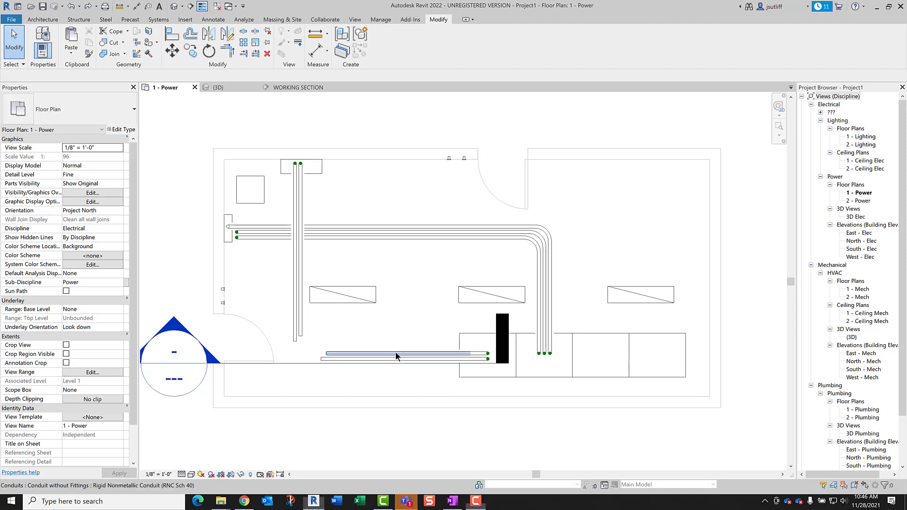
pyautogui.click(396, 353)
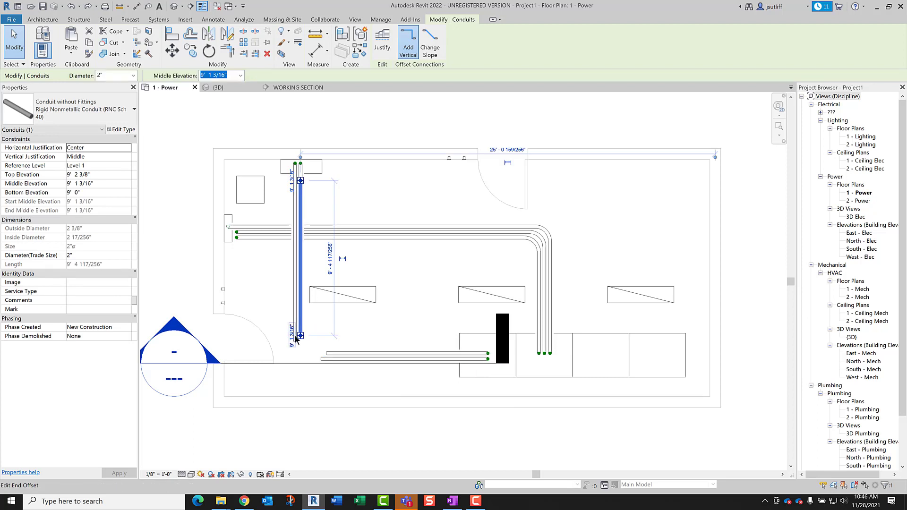
pyautogui.click(421, 353)
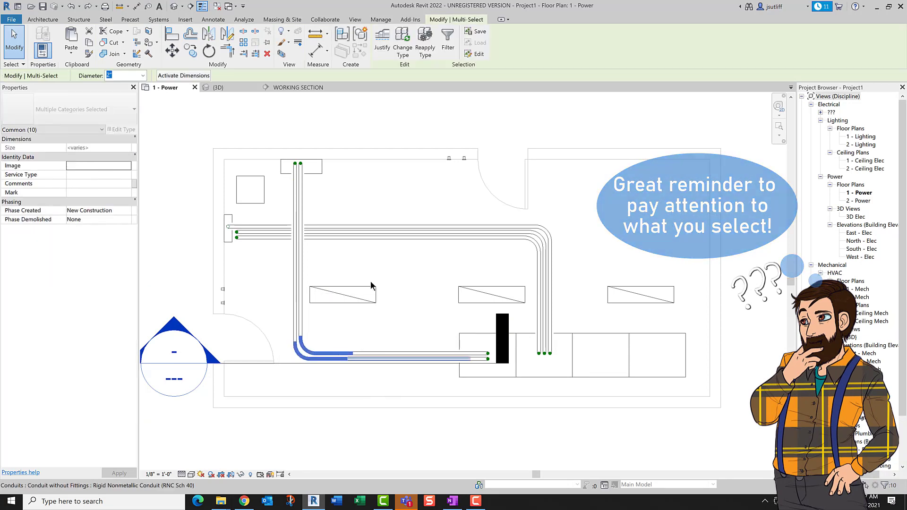
pyautogui.click(219, 87)
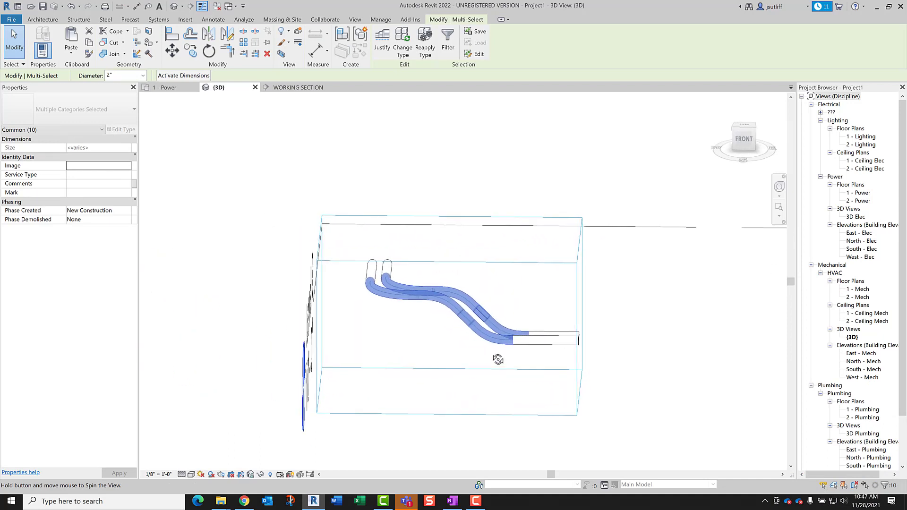
# Select an offset bend fitting in 3D to check it before moving to the working section.
pyautogui.click(449, 296)
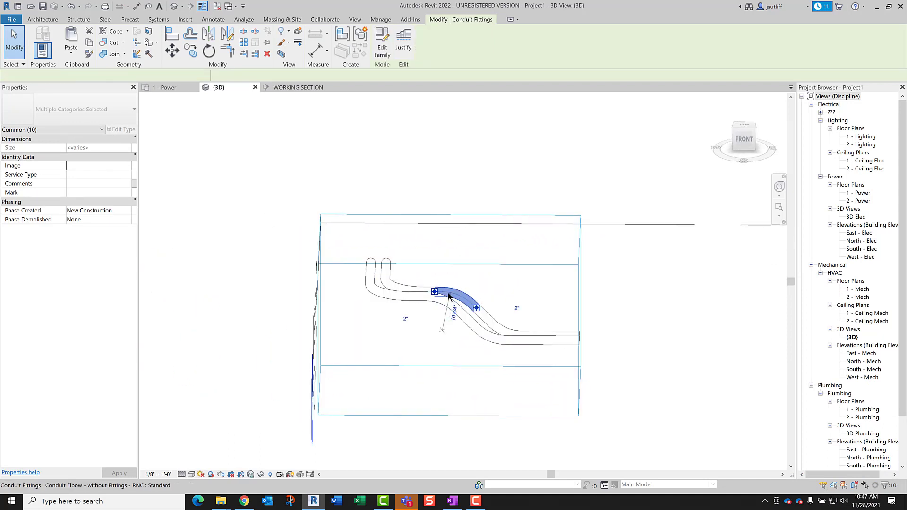
pyautogui.click(433, 293)
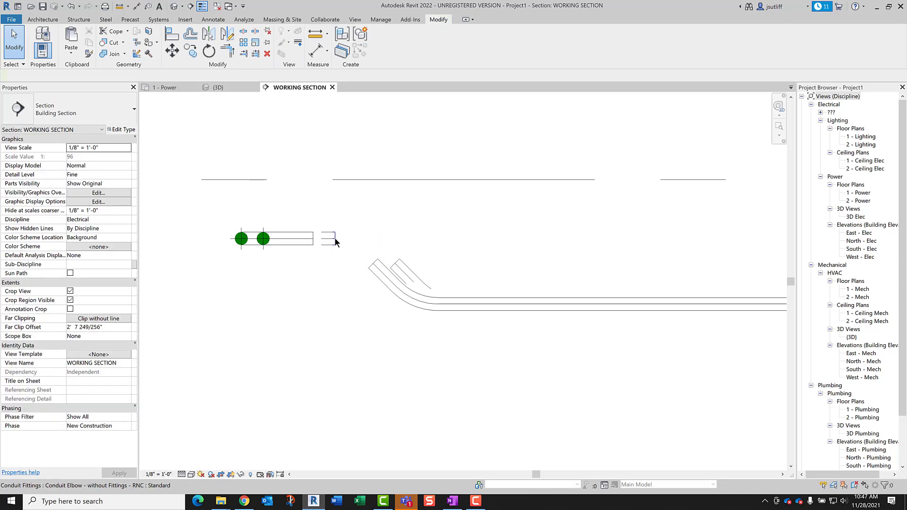
# Draw an angled conduit kick sloping down from the conduit pair's end in the working section.
pyautogui.click(334, 250)
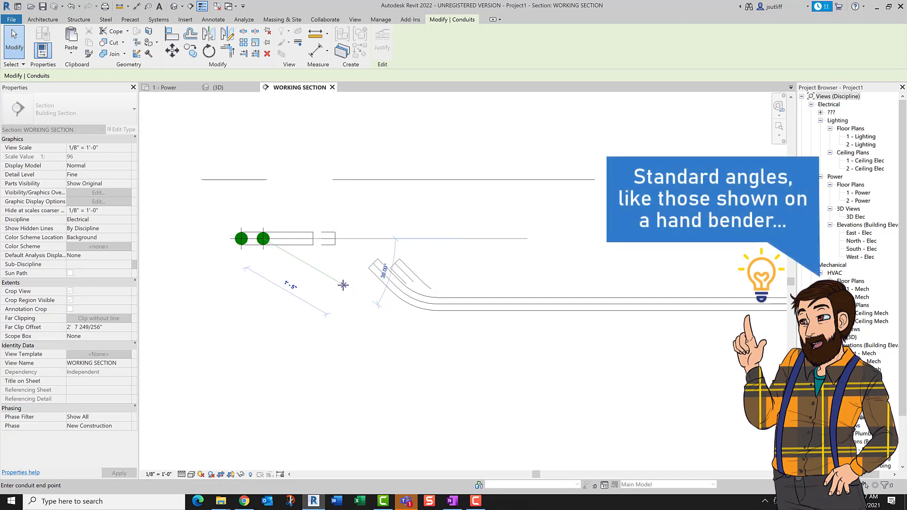
pyautogui.click(342, 284)
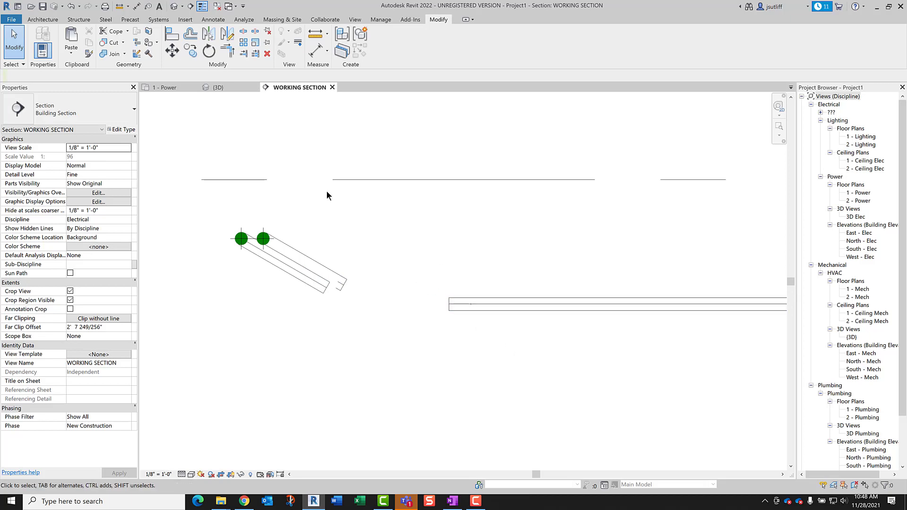
# Return to the 3D view showing the conduit pair's downward legs inside the section box.
pyautogui.click(217, 87)
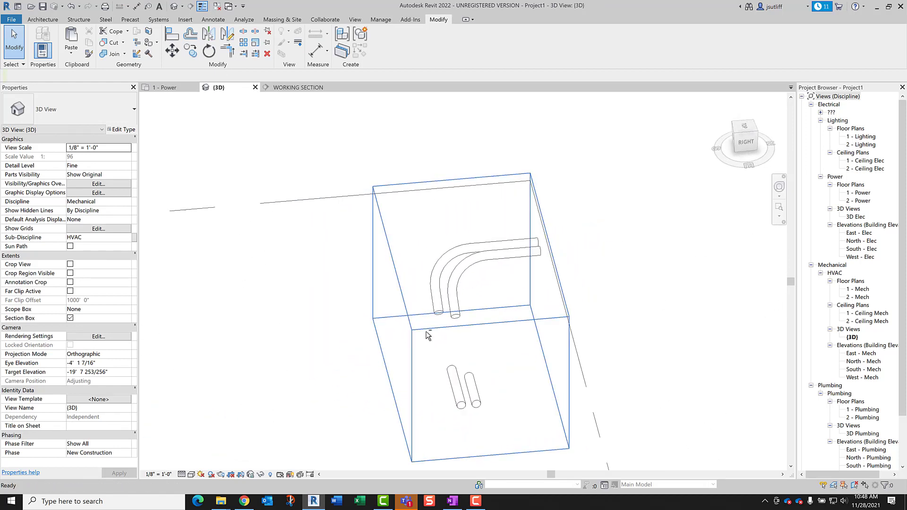
pyautogui.click(473, 389)
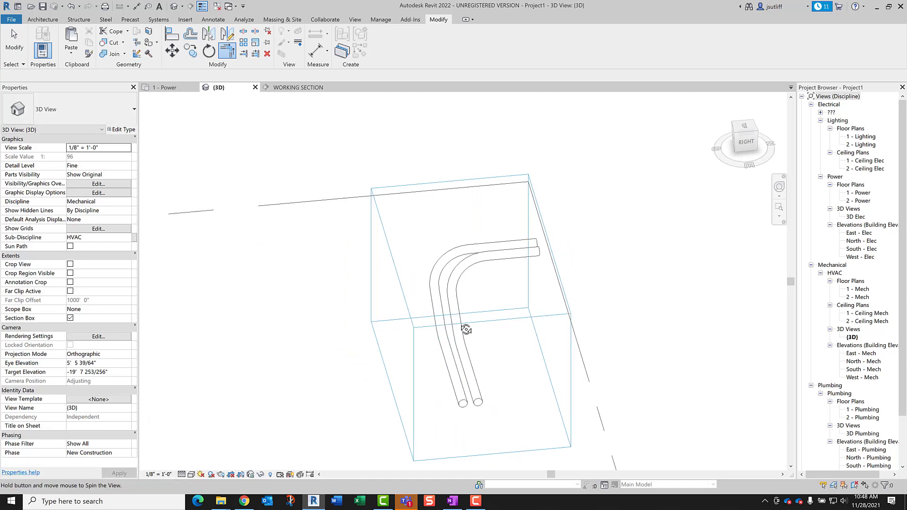
# Orbit the 3D section box to inspect the kicked bends and conduit ends from several angles.
pyautogui.moveTo(465, 329); pyautogui.dragTo(648, 208)
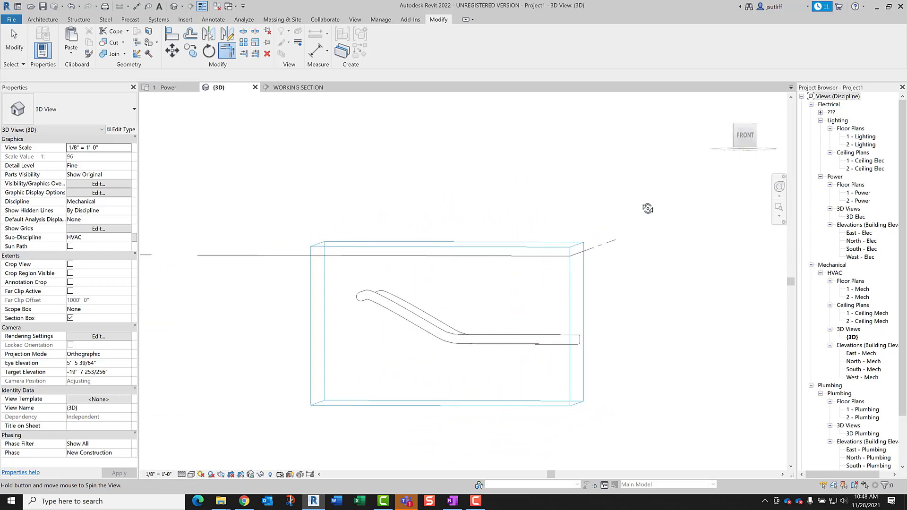
pyautogui.moveTo(648, 208); pyautogui.dragTo(527, 231)
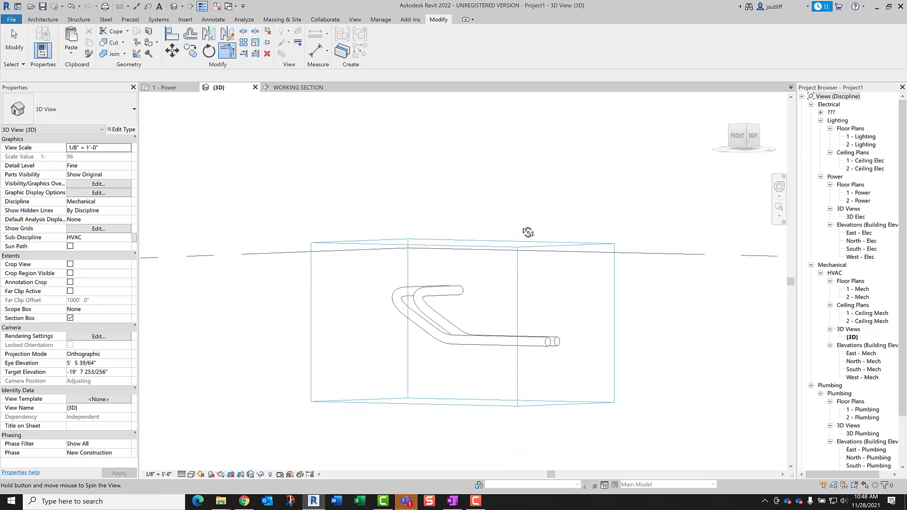
pyautogui.moveTo(526, 232); pyautogui.dragTo(397, 259)
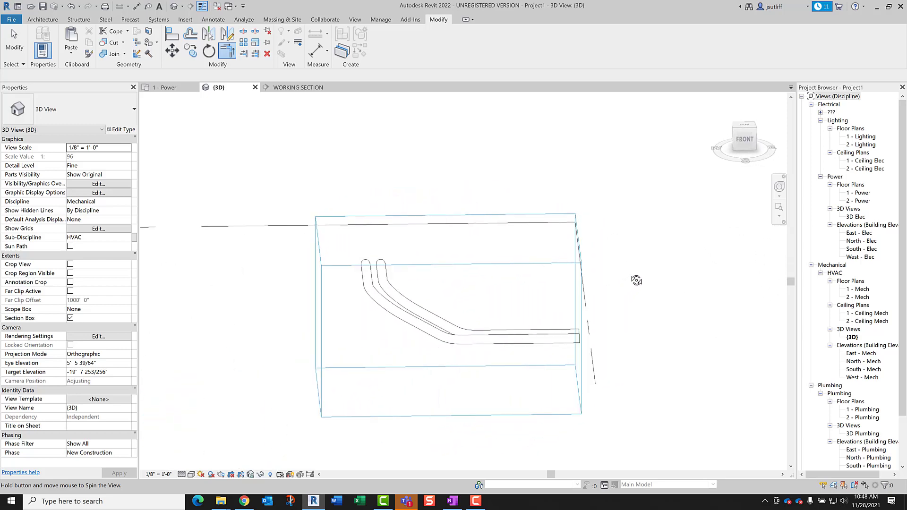
pyautogui.moveTo(636, 281); pyautogui.dragTo(527, 295)
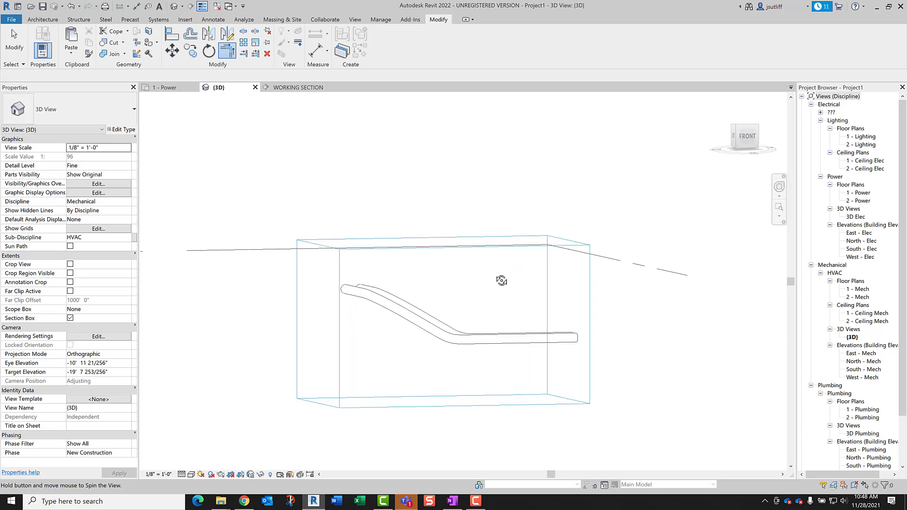
pyautogui.moveTo(500, 281); pyautogui.dragTo(400, 317)
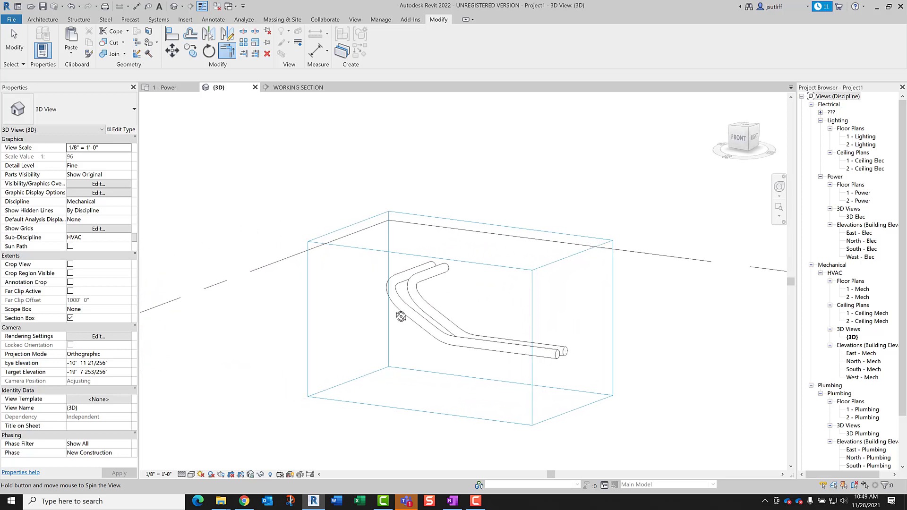
pyautogui.moveTo(401, 316); pyautogui.dragTo(396, 348)
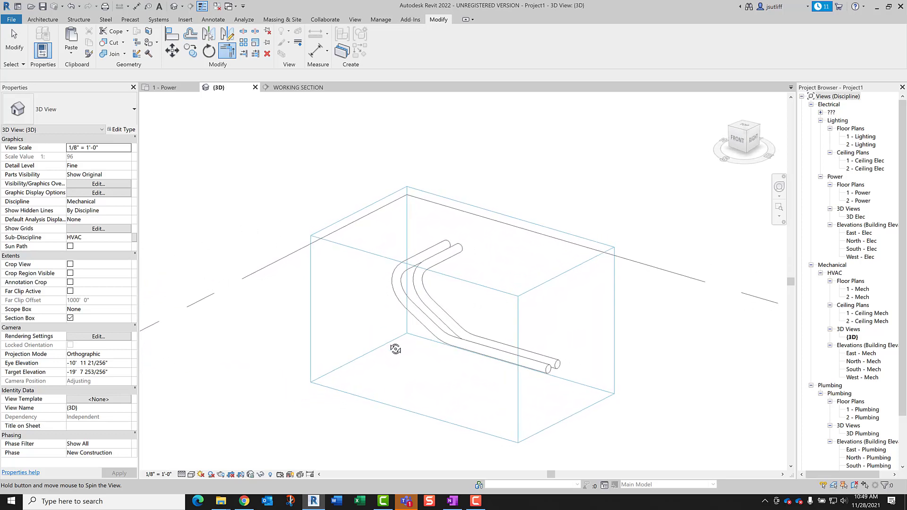
pyautogui.moveTo(395, 349); pyautogui.dragTo(412, 347)
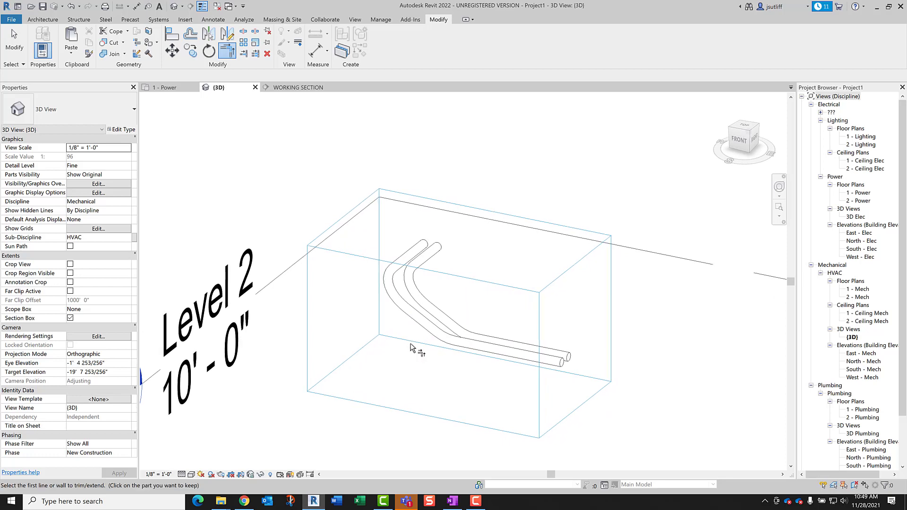
pyautogui.moveTo(415, 346)
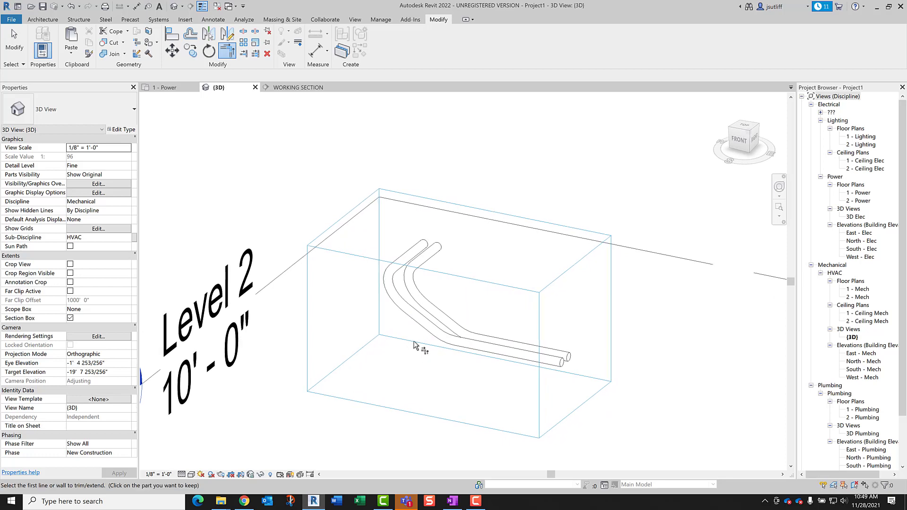